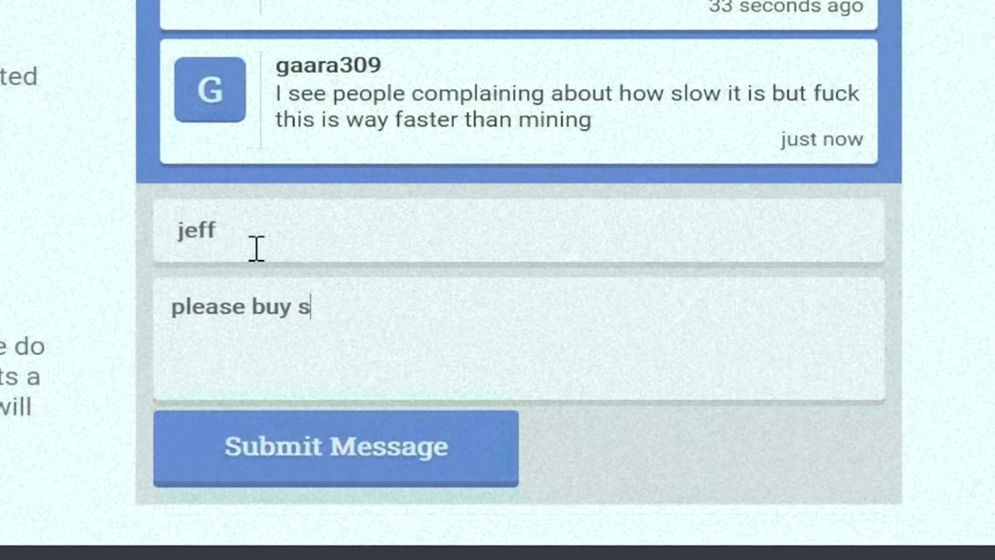
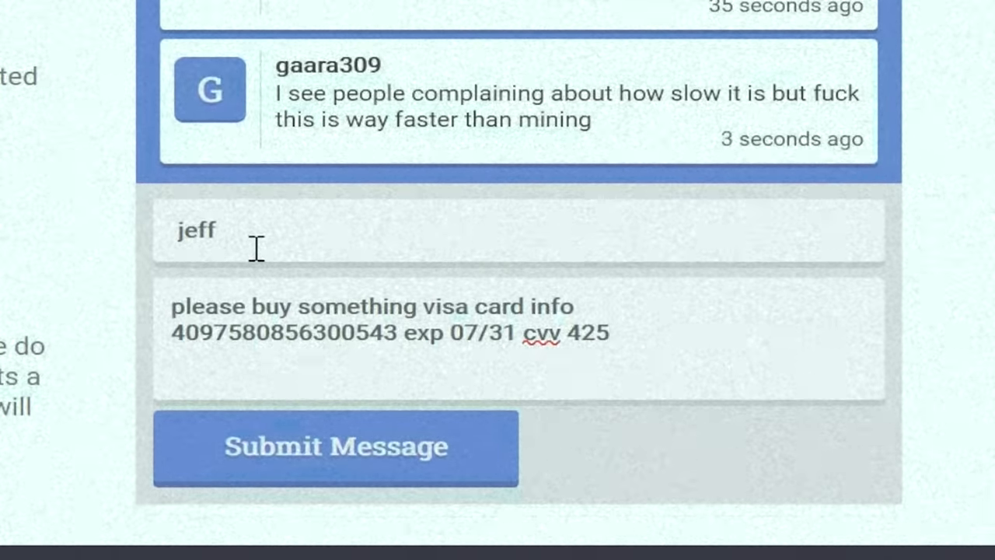
right_click(241, 228)
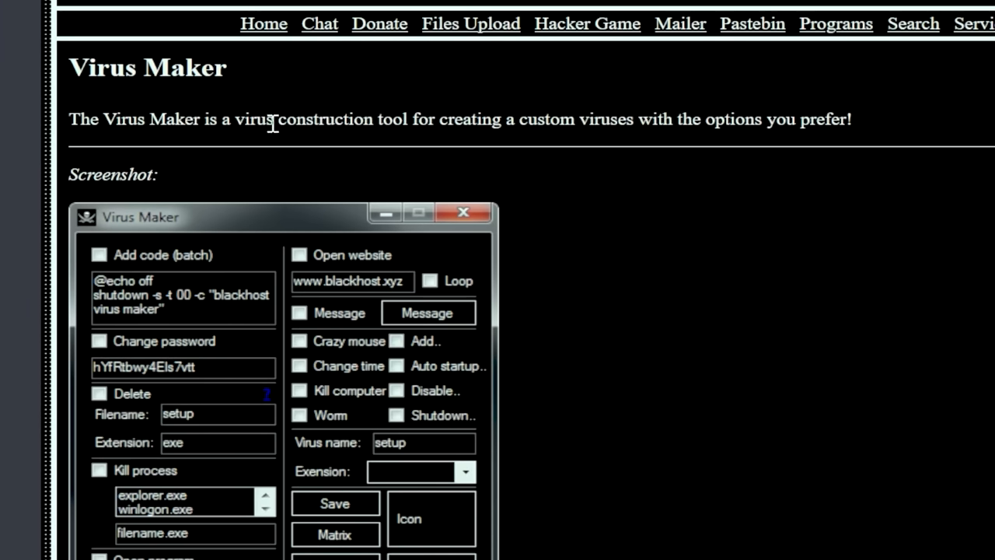
mouse_move(531, 128)
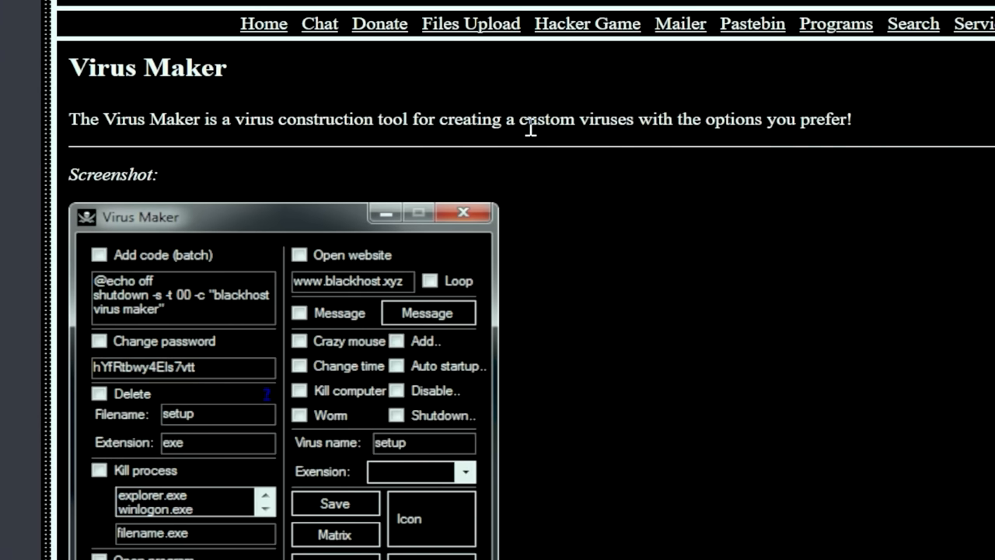
Step: Scroll through the Virus Maker page's description and screenshot
scroll(down, 3)
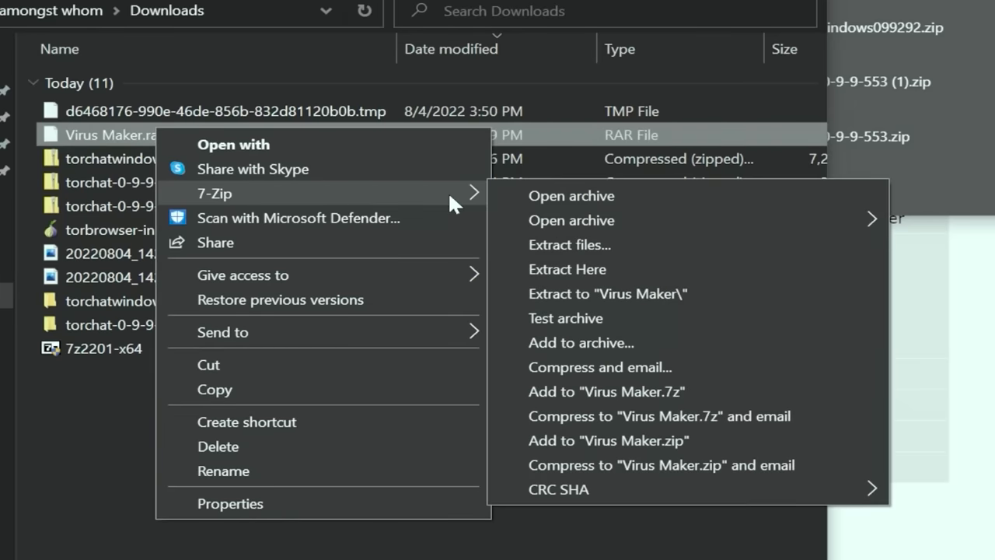
click(567, 269)
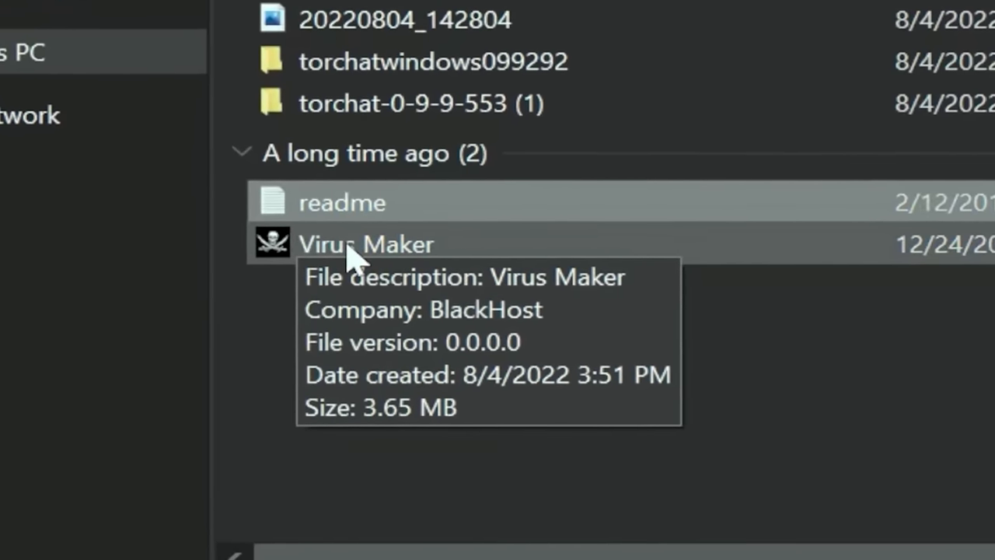
double_click(342, 202)
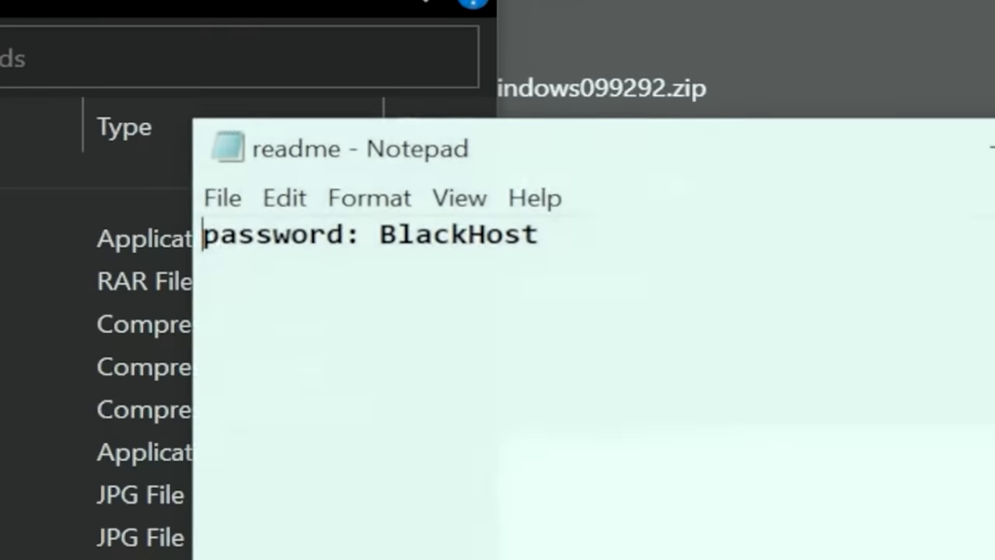